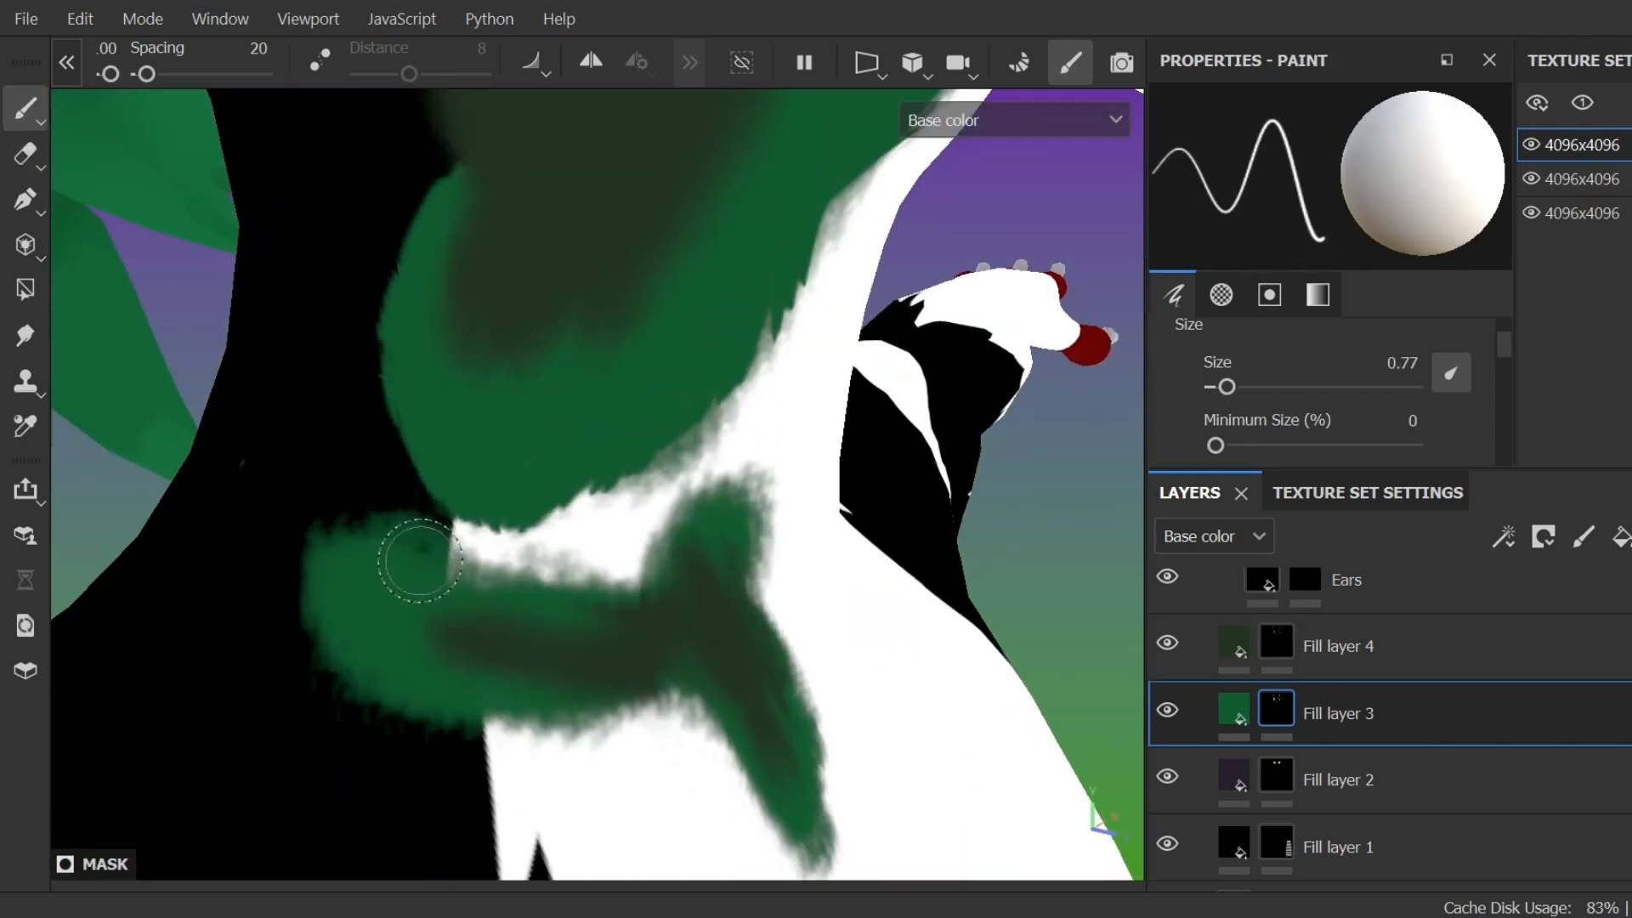
# Paint green cloud-alpha clumps across the model's dark body on Fill layer 3's mask.
pyautogui.moveTo(421, 560); pyautogui.dragTo(734, 467)
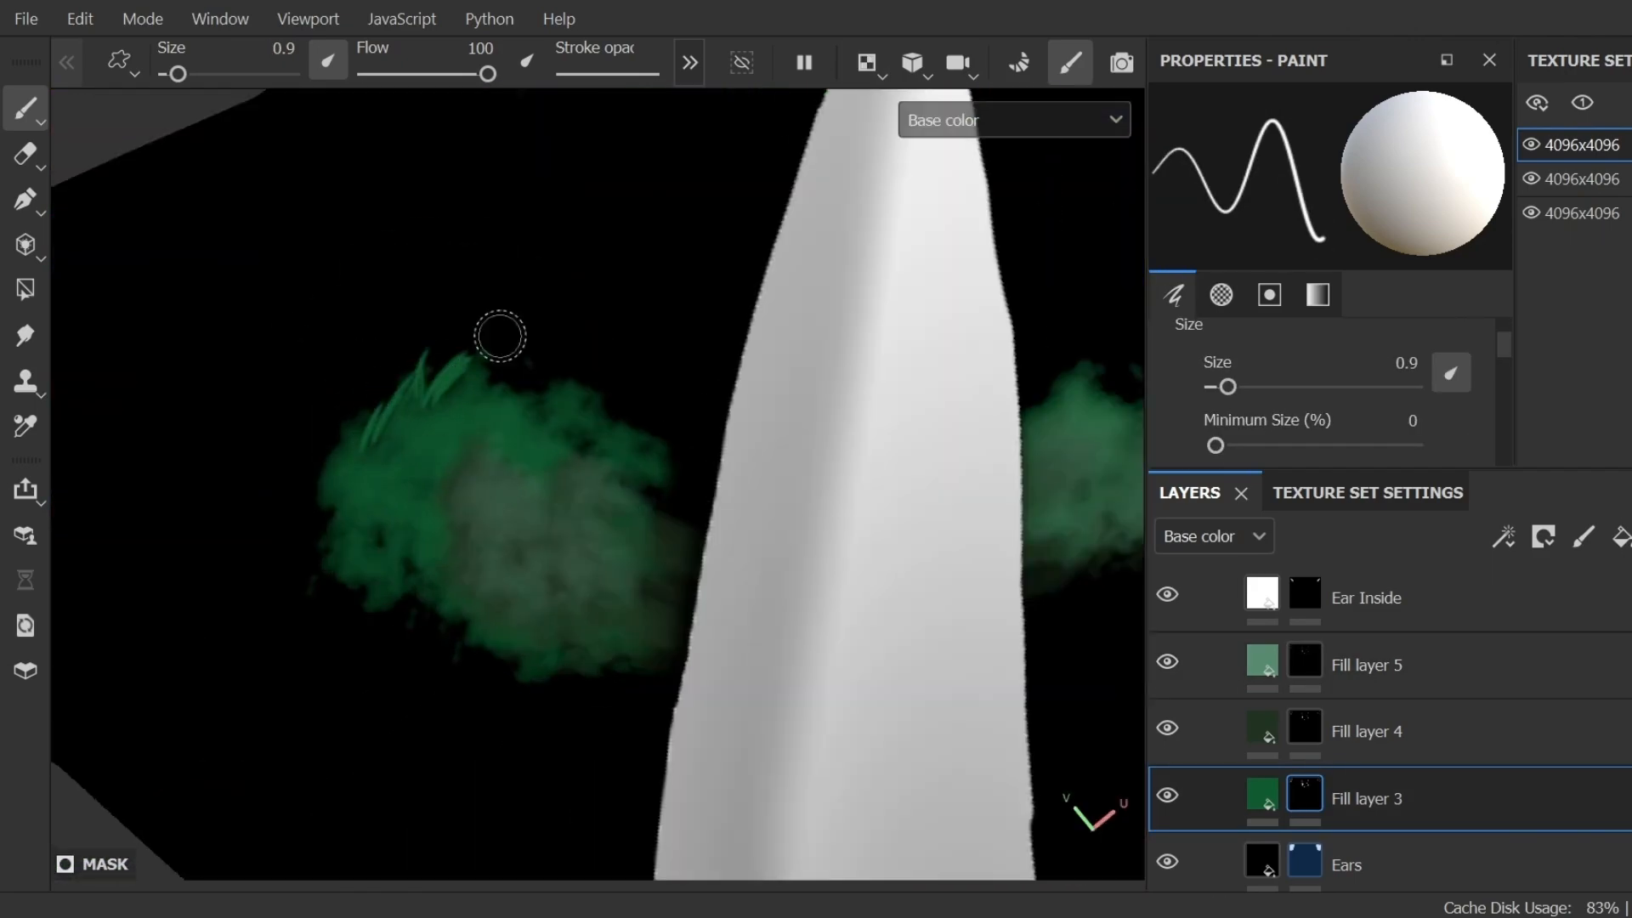
# Paint grass-blade fringe strokes around the green clump, then move to Fill layer 5.
pyautogui.moveTo(499, 335); pyautogui.dragTo(419, 544)
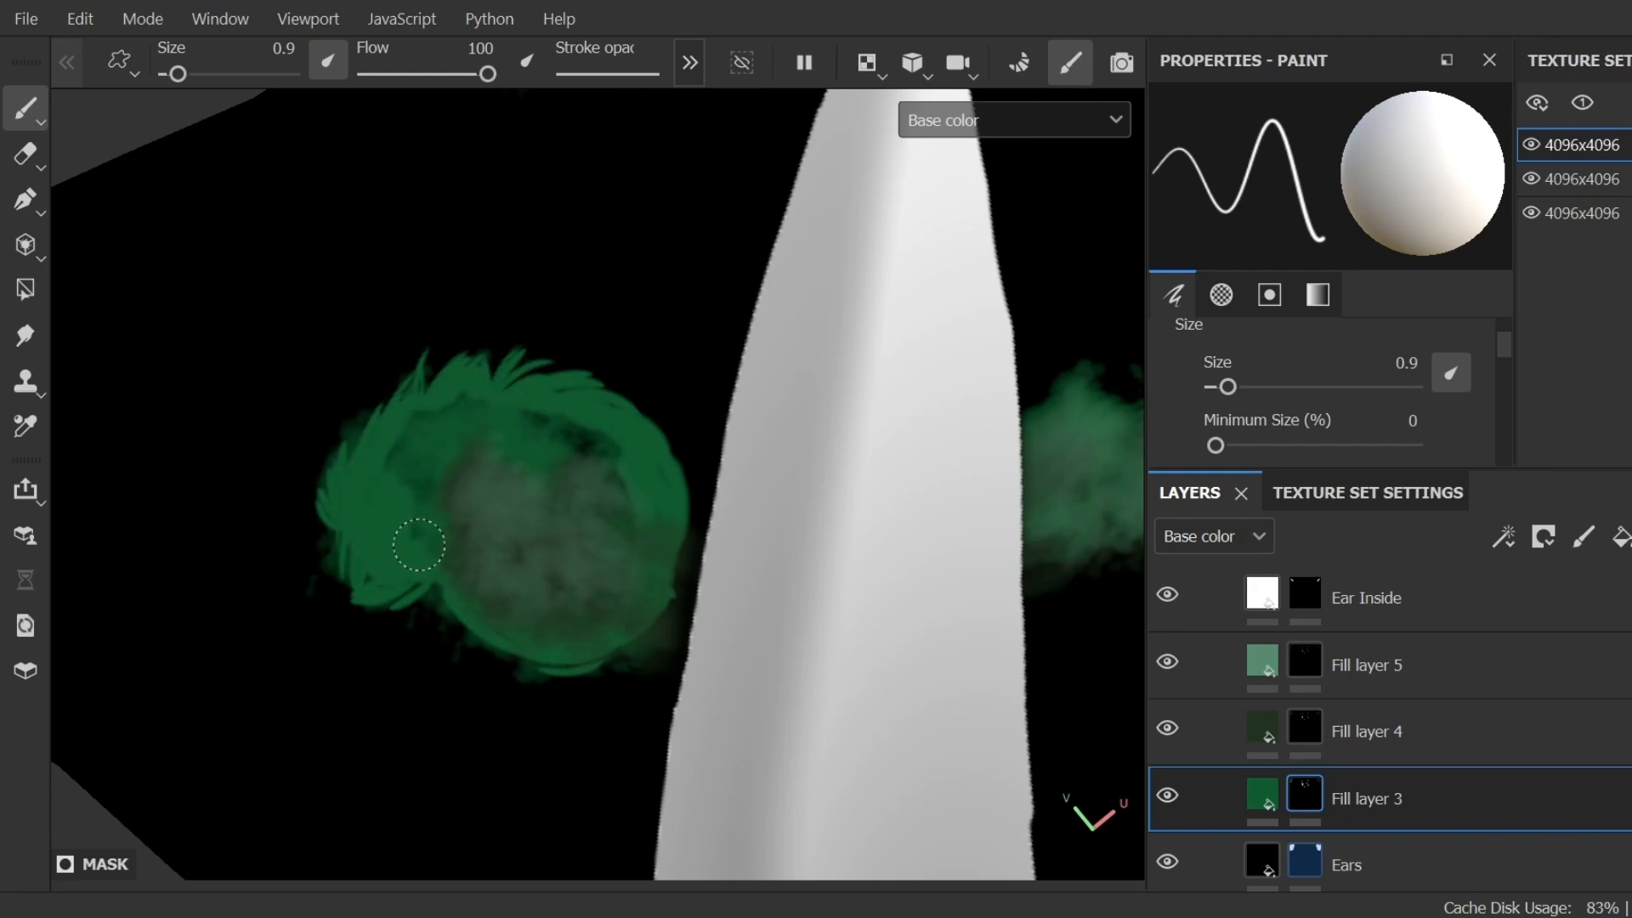
pyautogui.click(1367, 731)
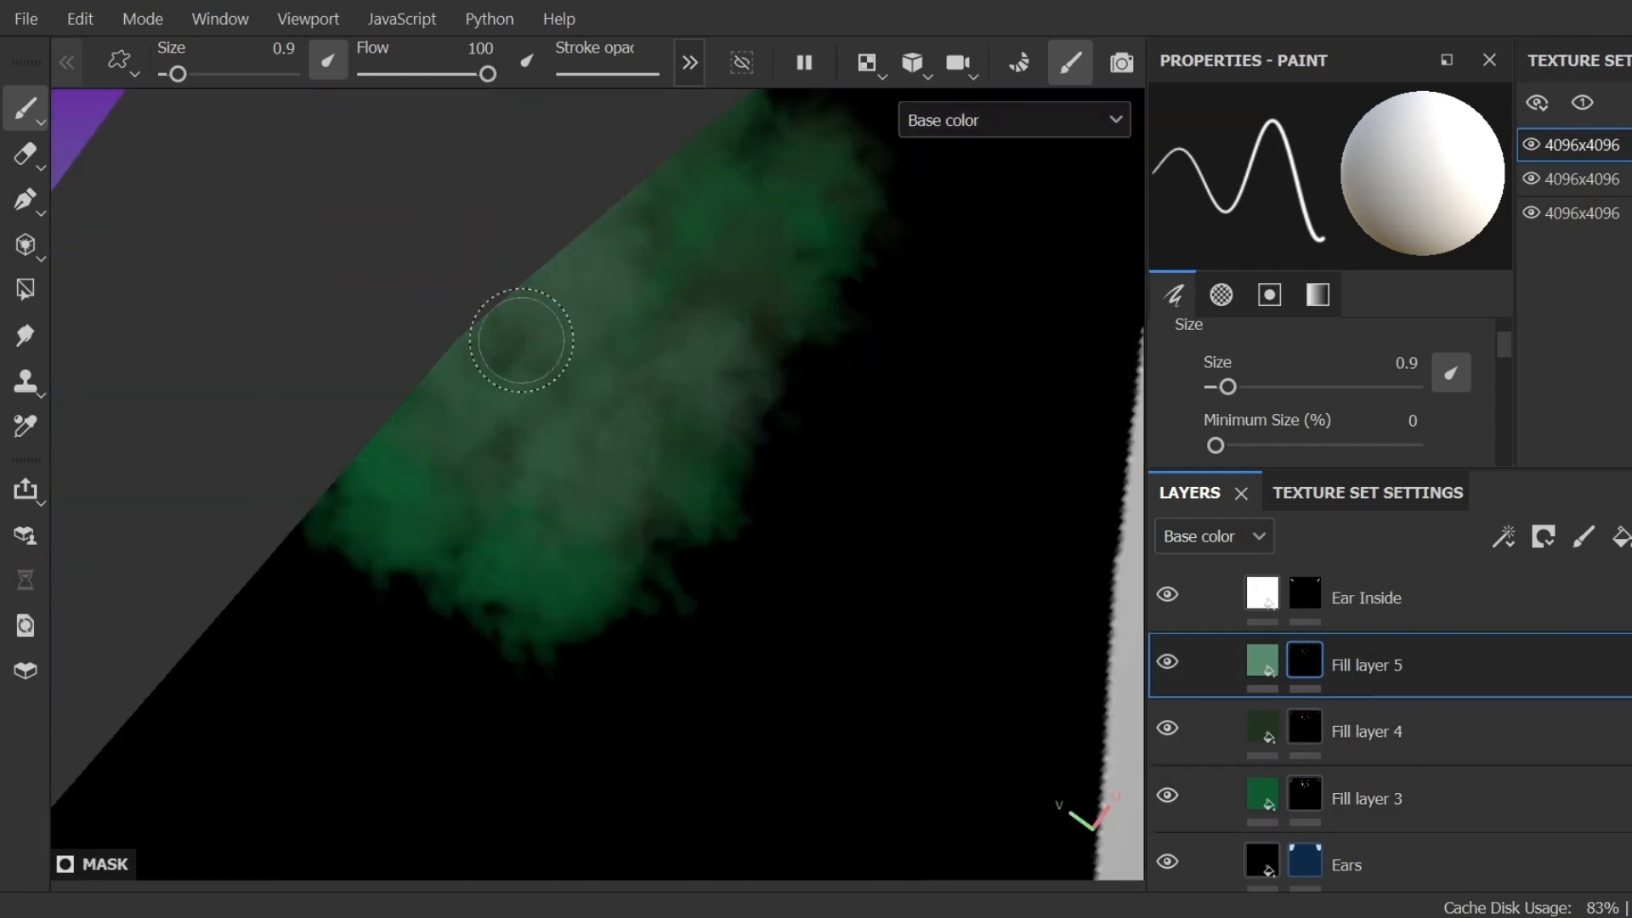
pyautogui.click(1367, 798)
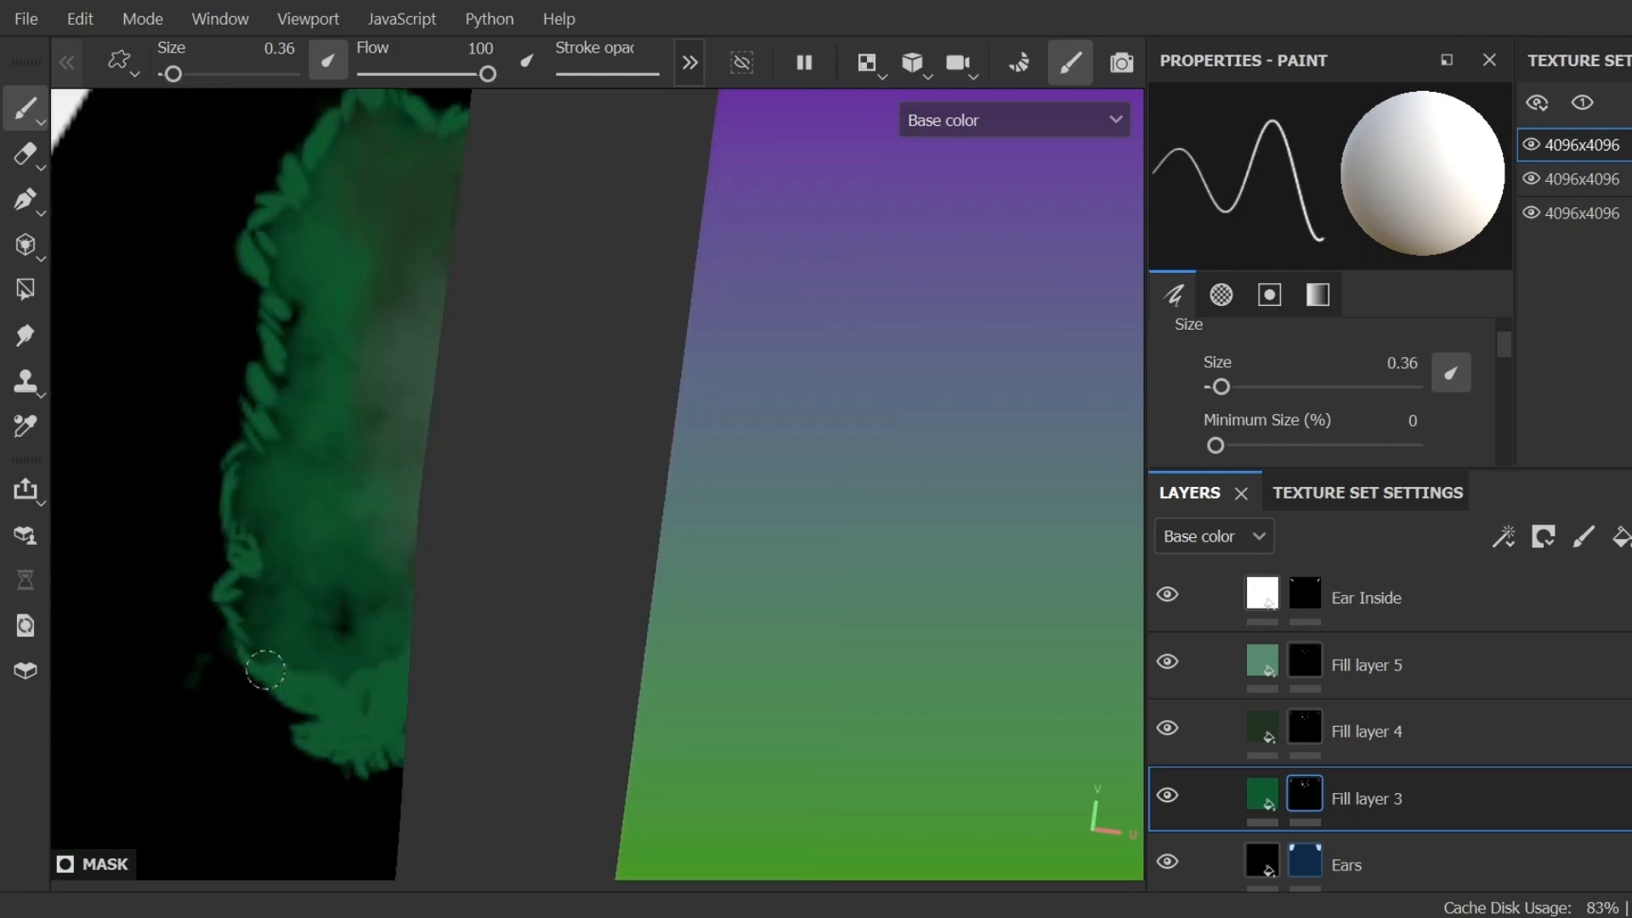
# Back on Fill layer 3, paint fringe strokes along the clump's lower and upper borders.
pyautogui.click(1366, 731)
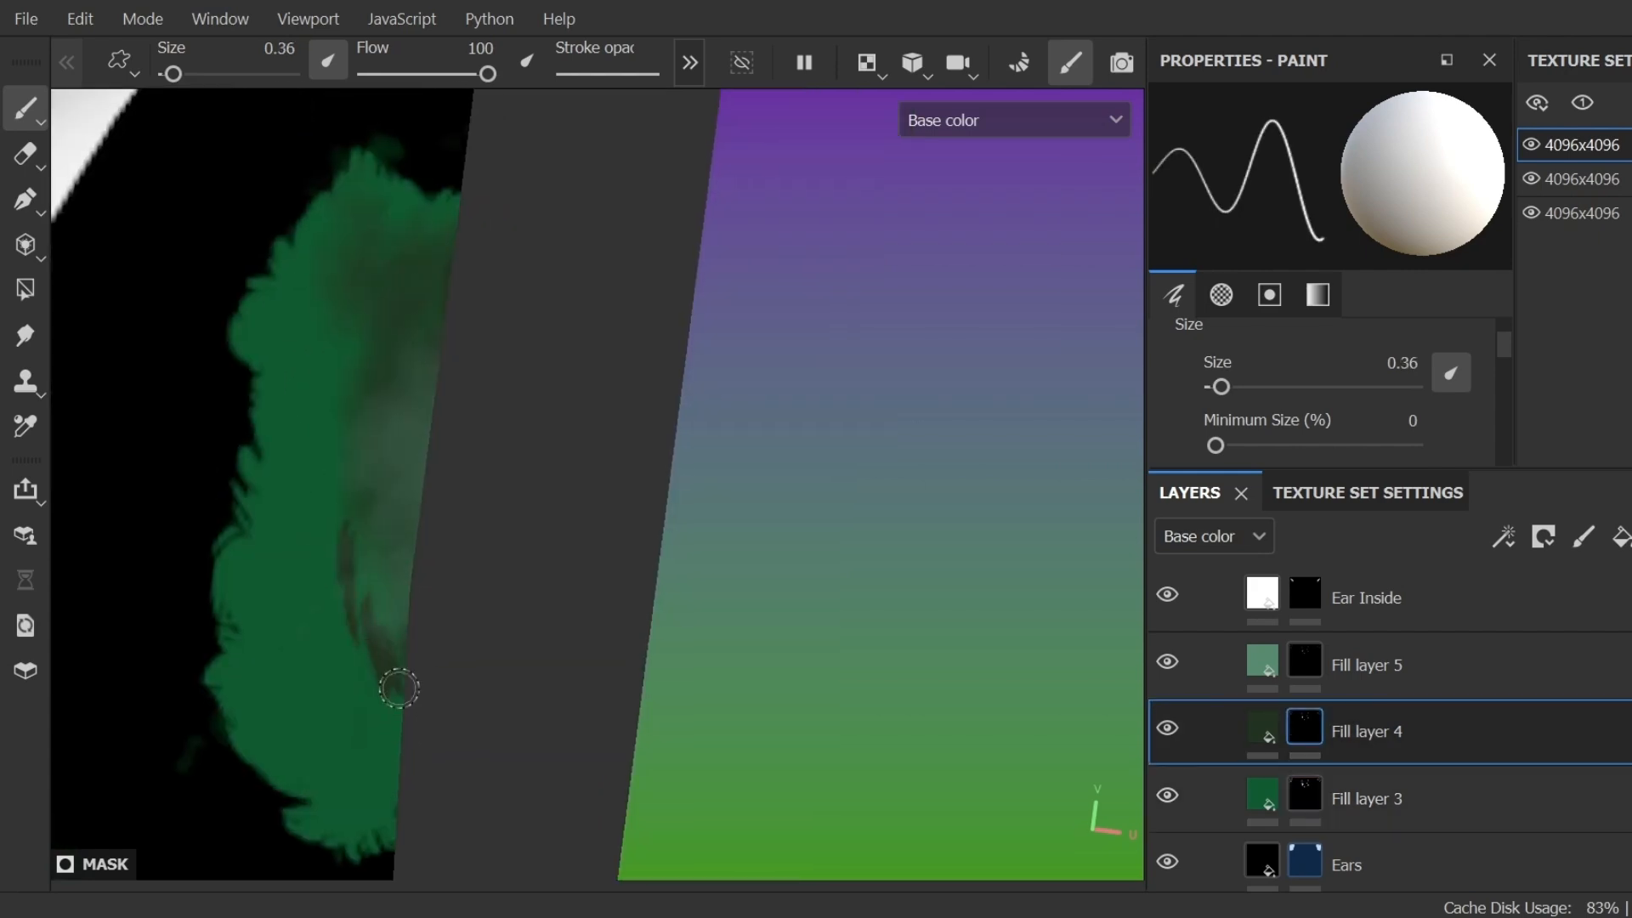
pyautogui.click(1367, 664)
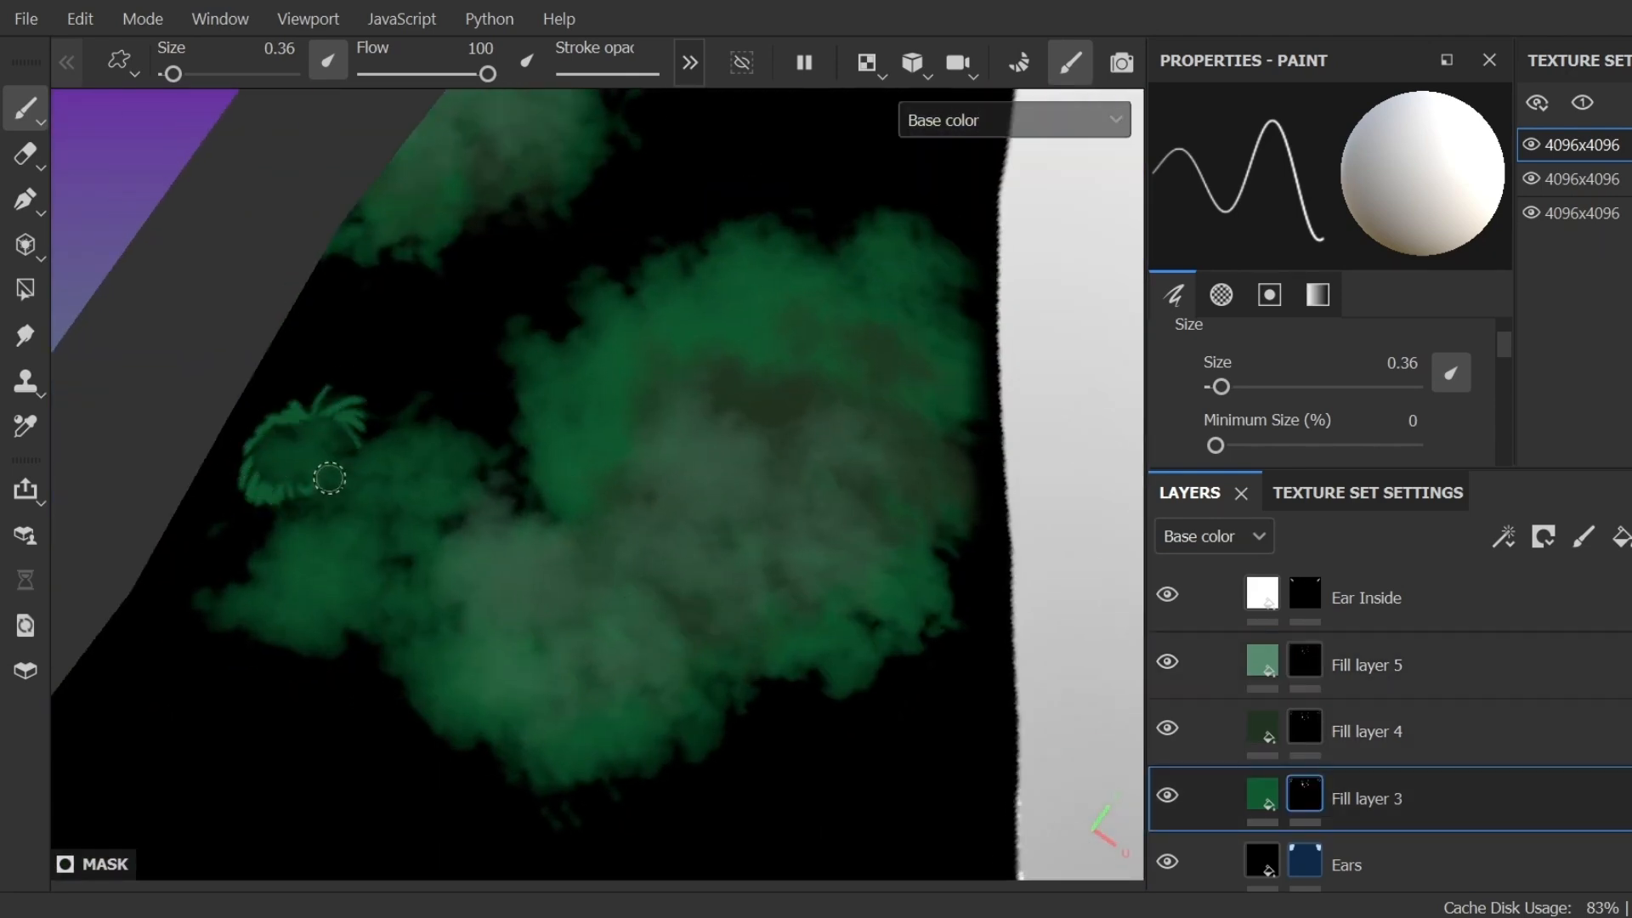
pyautogui.moveTo(328, 479); pyautogui.dragTo(978, 476)
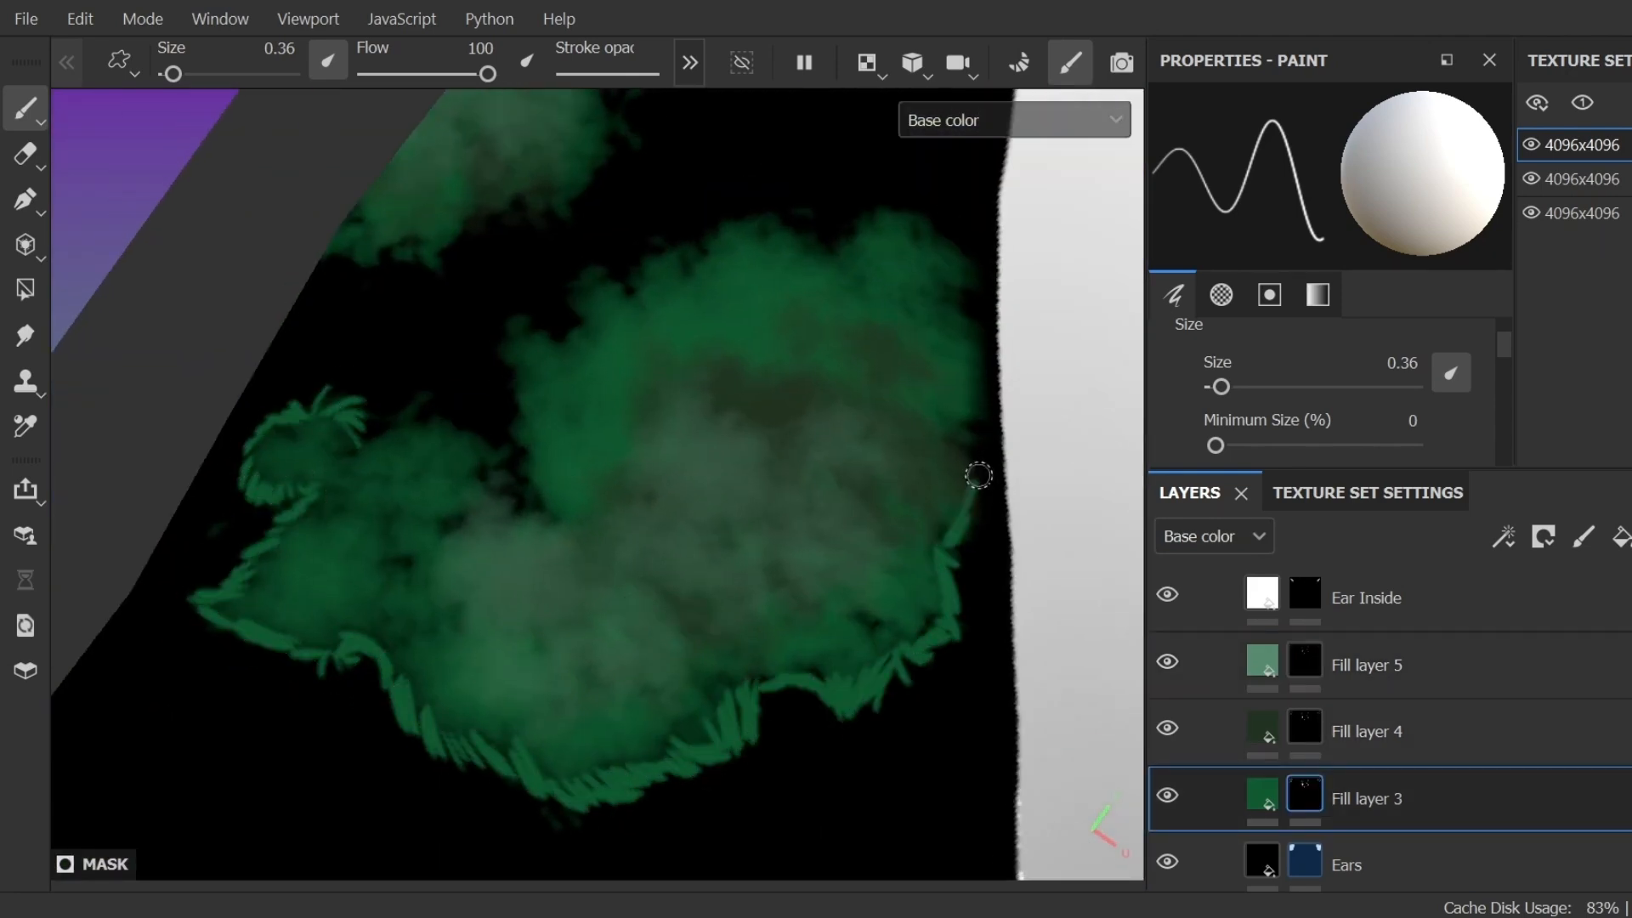
pyautogui.moveTo(978, 477); pyautogui.dragTo(356, 394)
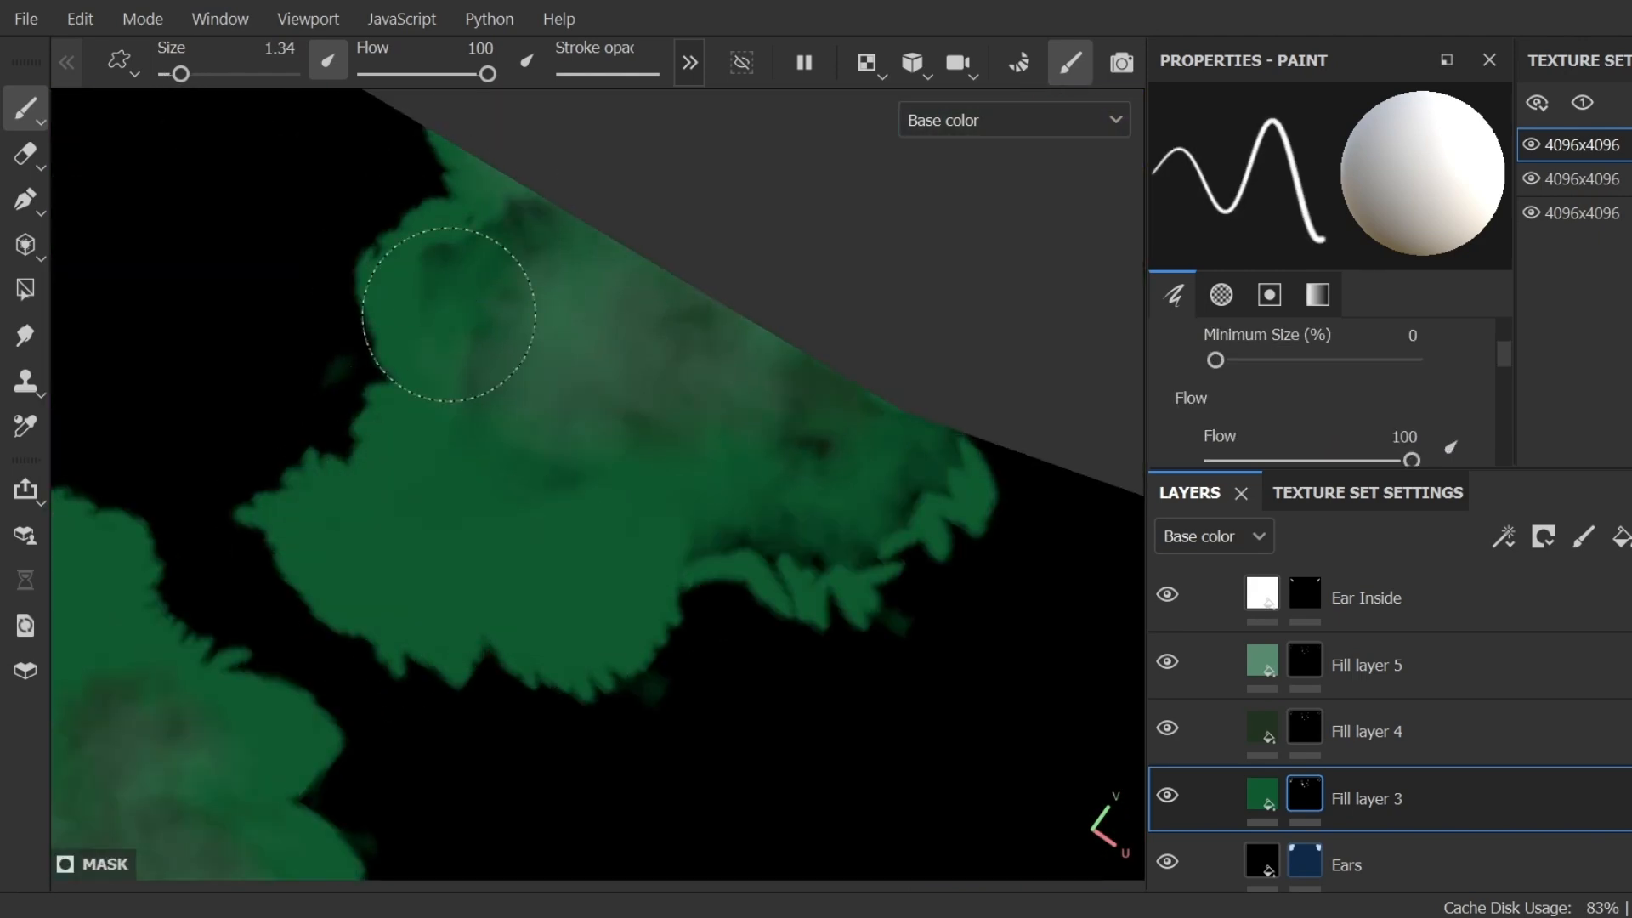
# Paint dark green into the clump centre on Fill layer 4, slightly reducing brush size.
pyautogui.click(1367, 731)
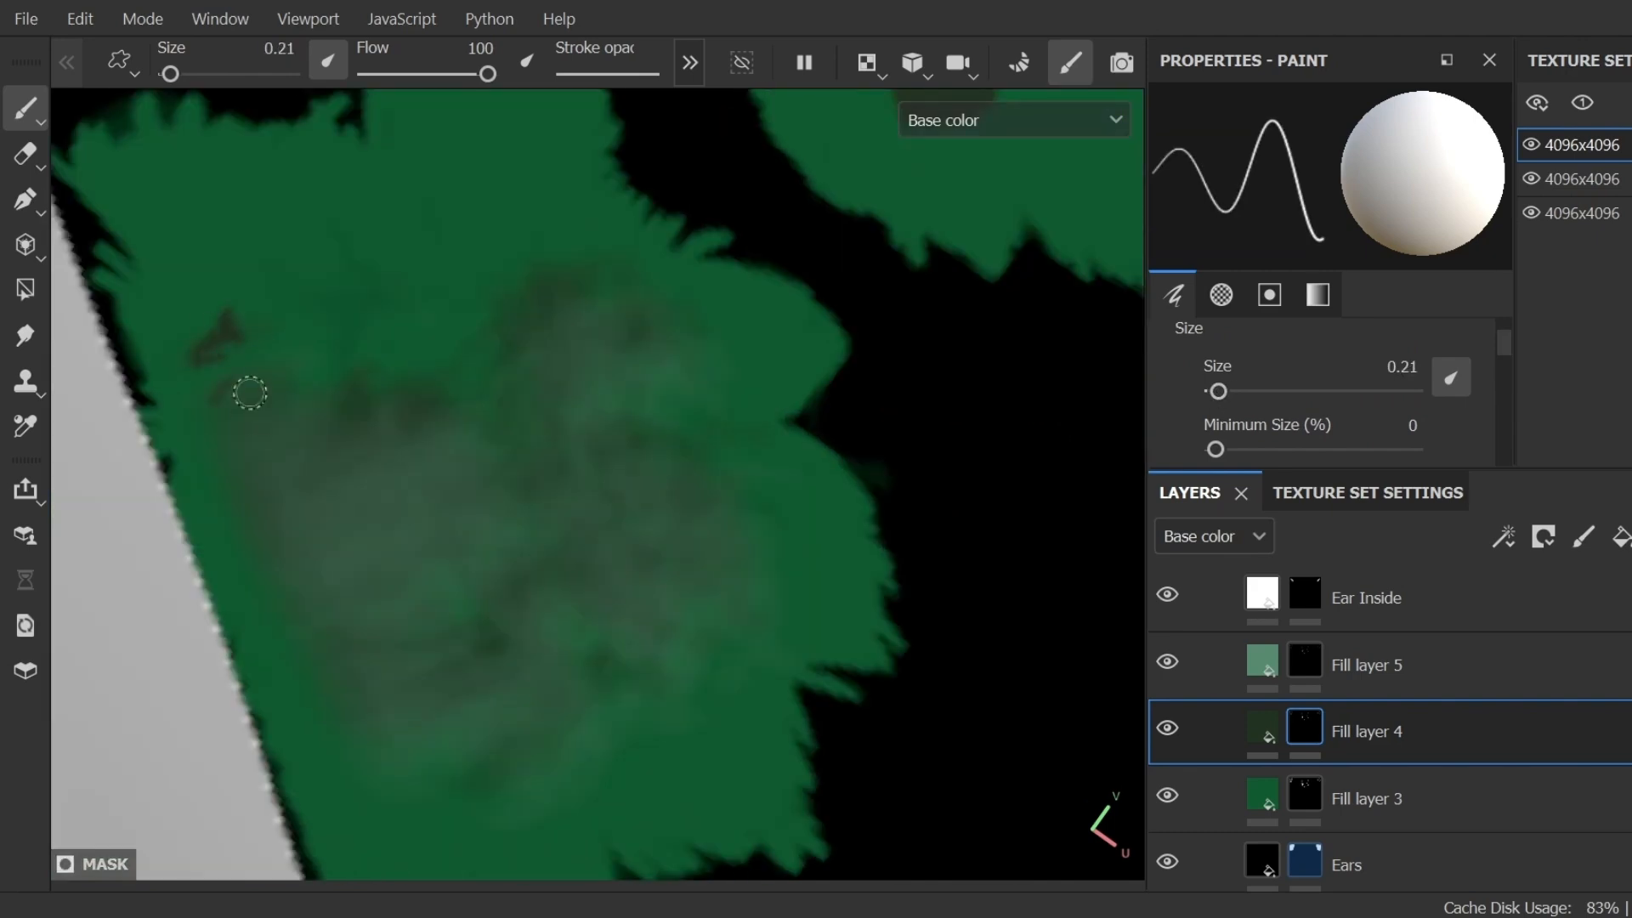
pyautogui.moveTo(250, 393); pyautogui.dragTo(430, 757)
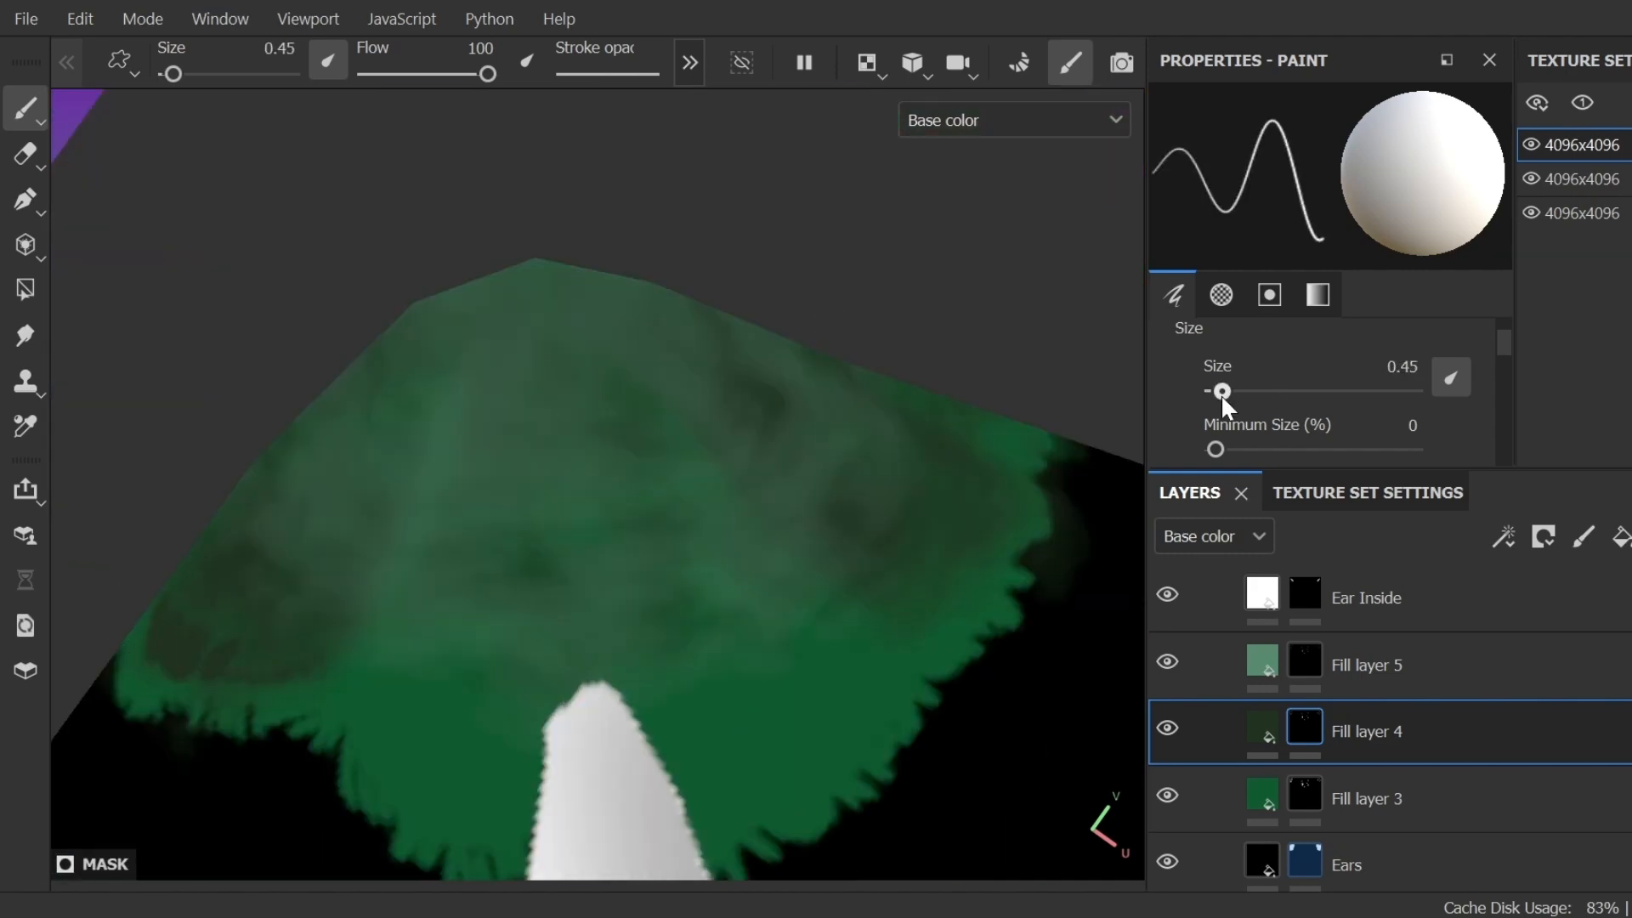
pyautogui.moveTo(1223, 390); pyautogui.dragTo(1220, 391)
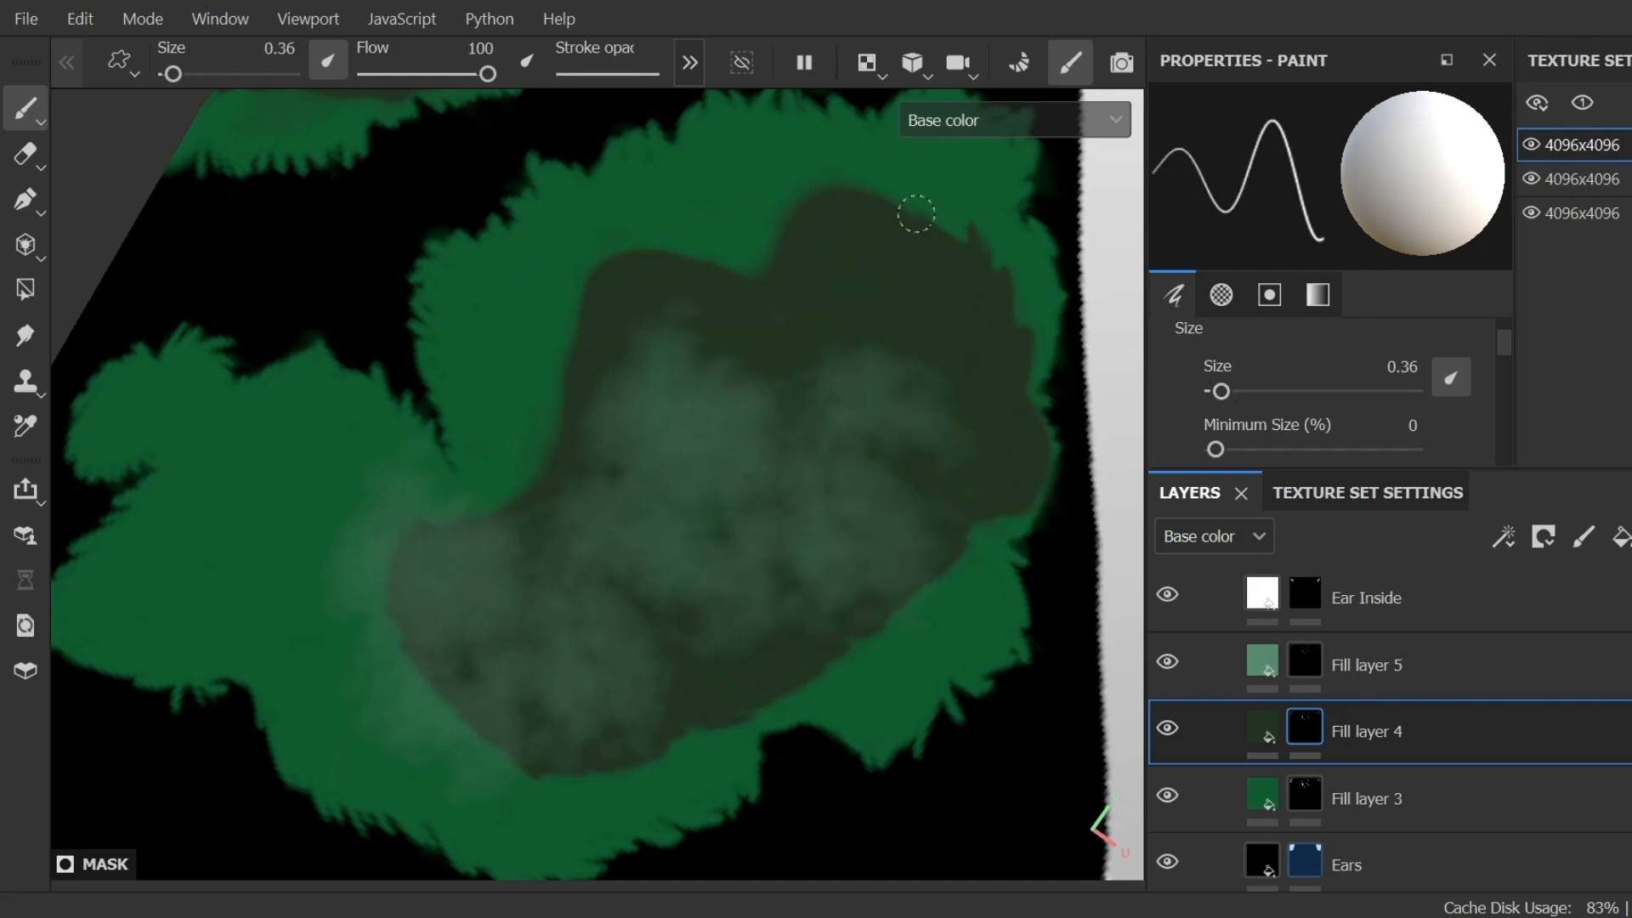
pyautogui.click(1366, 664)
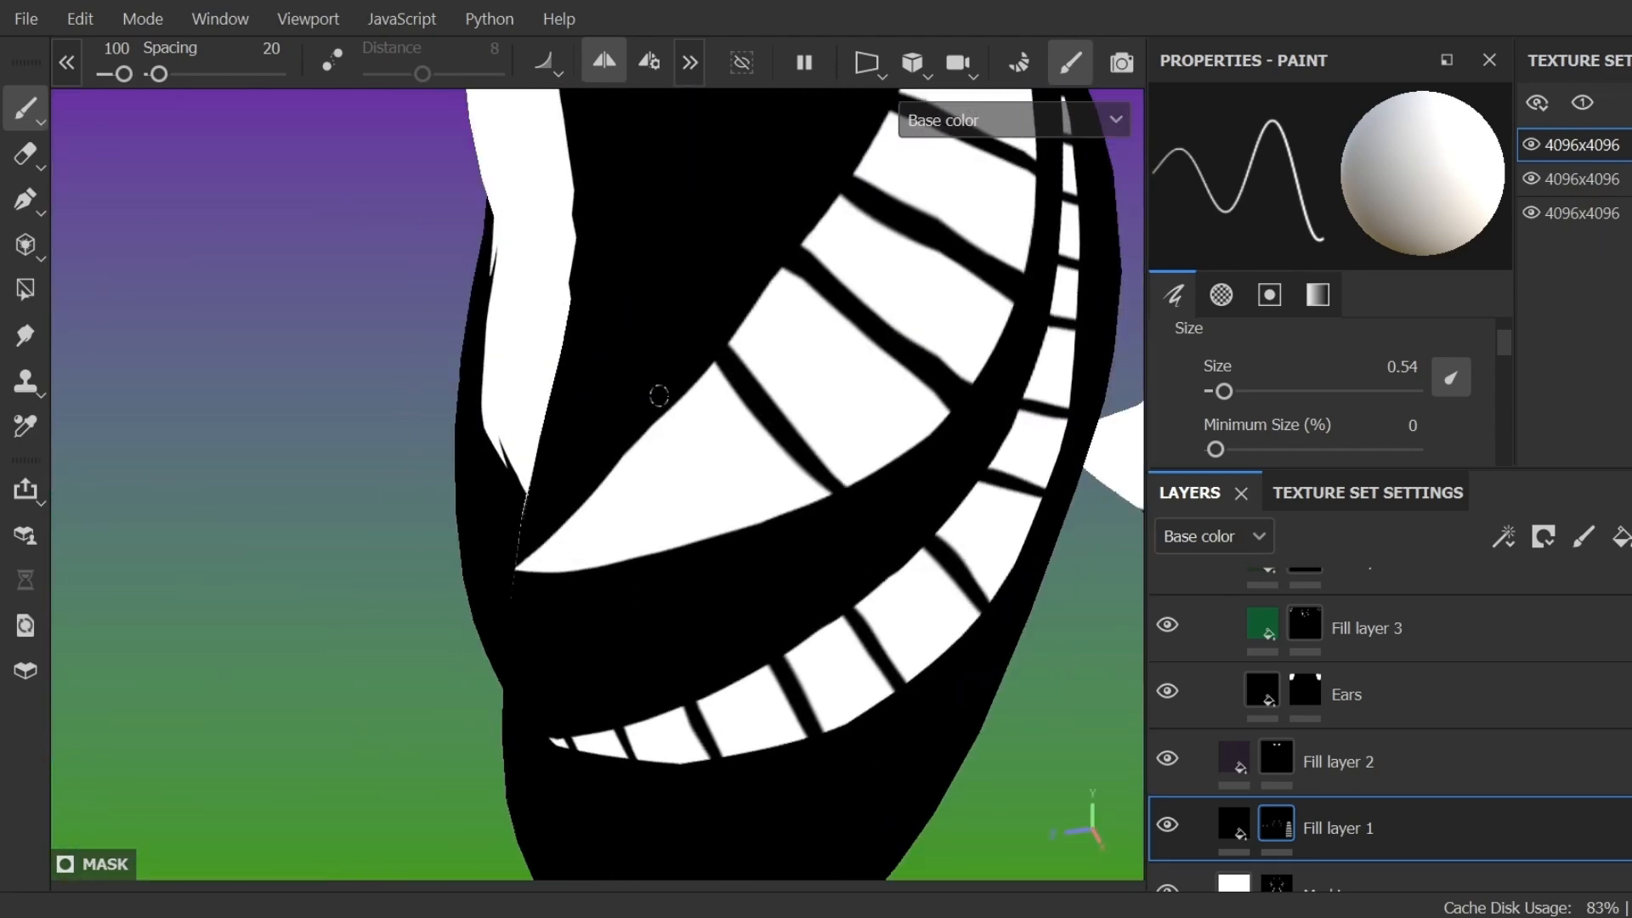
# Orbit the view to inspect the black and white base areas.
pyautogui.moveTo(658, 395); pyautogui.dragTo(479, 644)
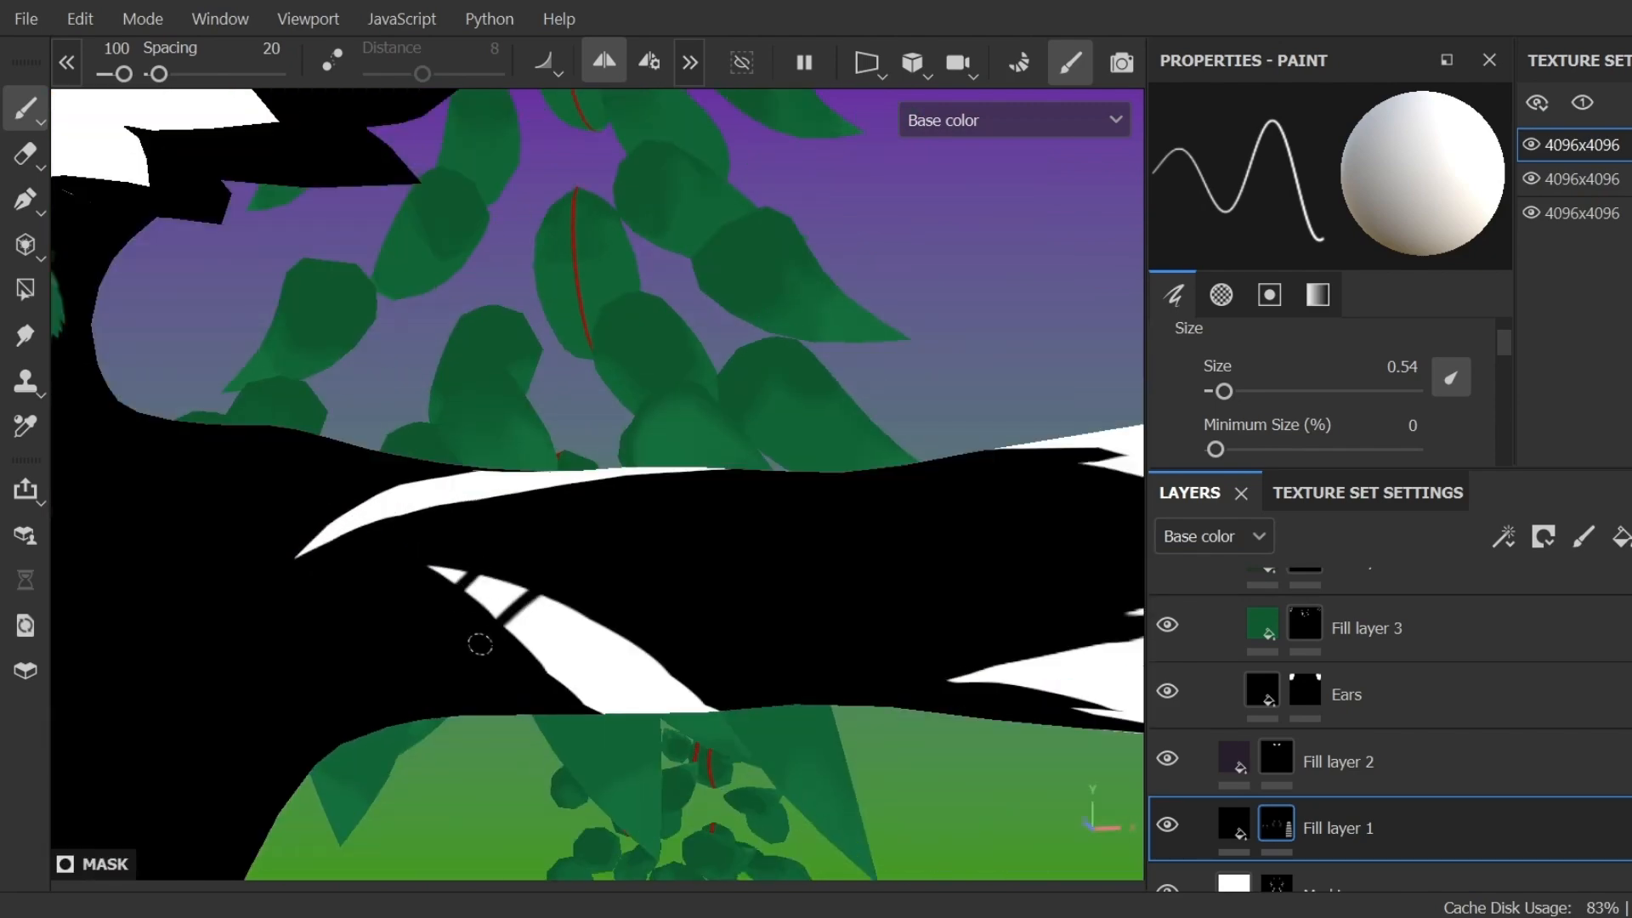